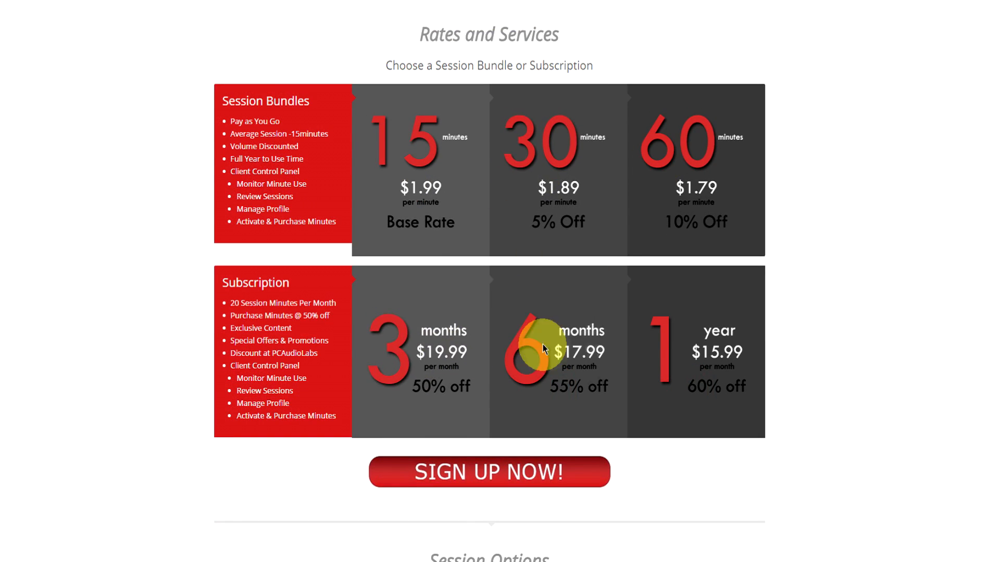
Start registration via SIGN UP NOW! from the Rates and Services pricing page.
click(488, 472)
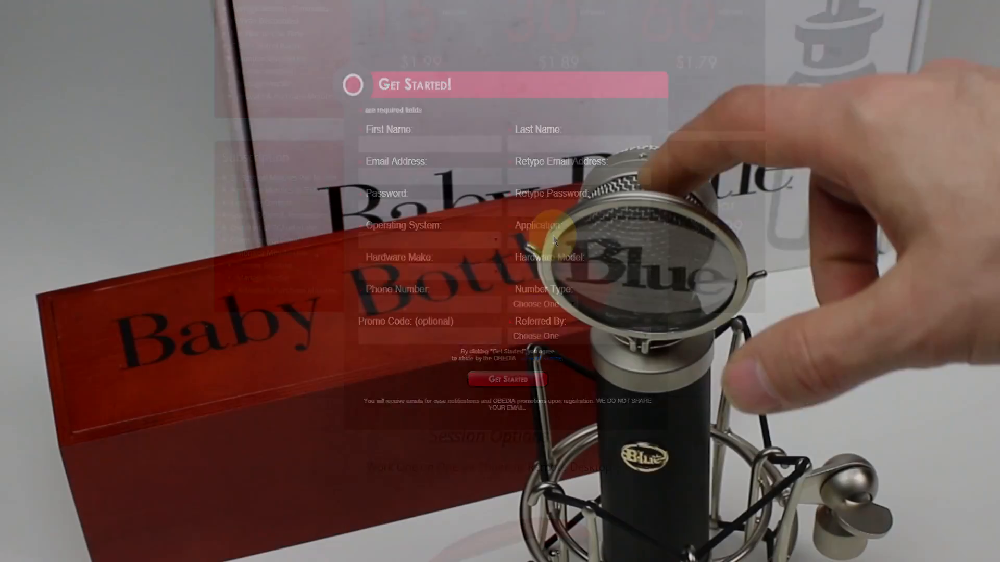